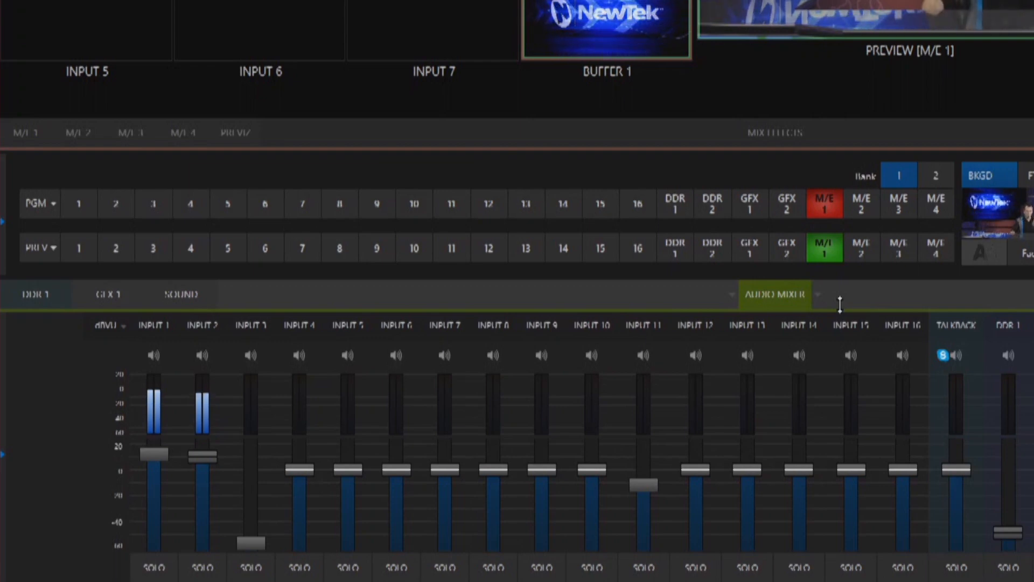
Step: Raise the Input 2 fader in the Audio Mixer to the same level as Input 1
left_click(202, 354)
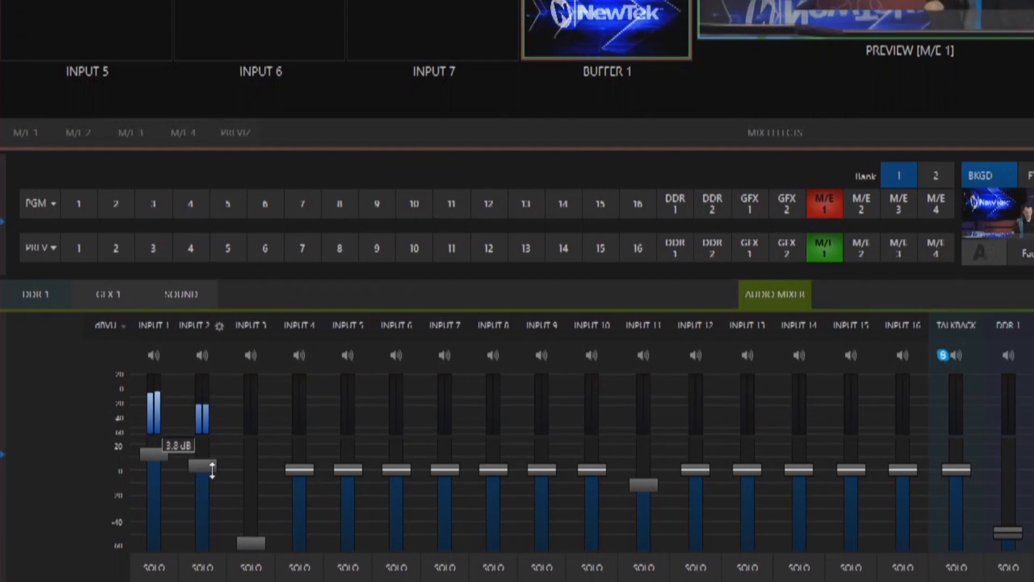
left_click_drag(202, 466, 201, 460)
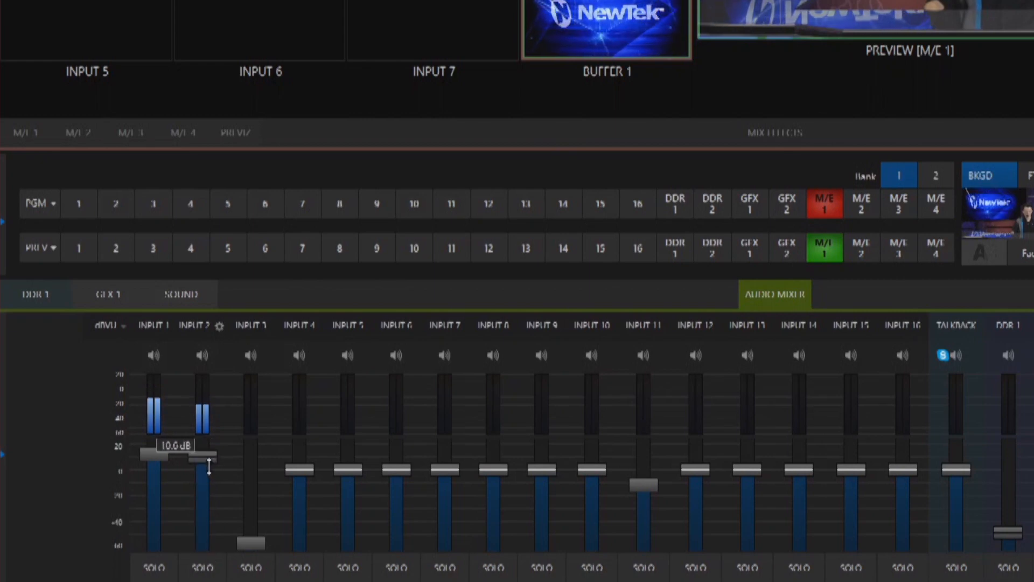
left_click_drag(198, 462, 205, 454)
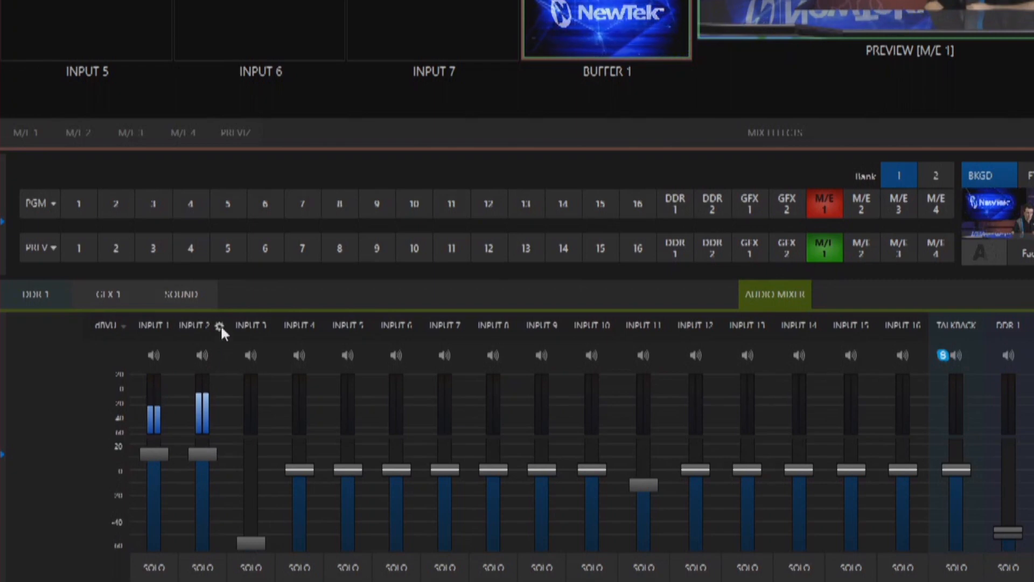
Step: Enable Follow Program Video under Automation in Input 2's audio processing settings
left_click(222, 325)
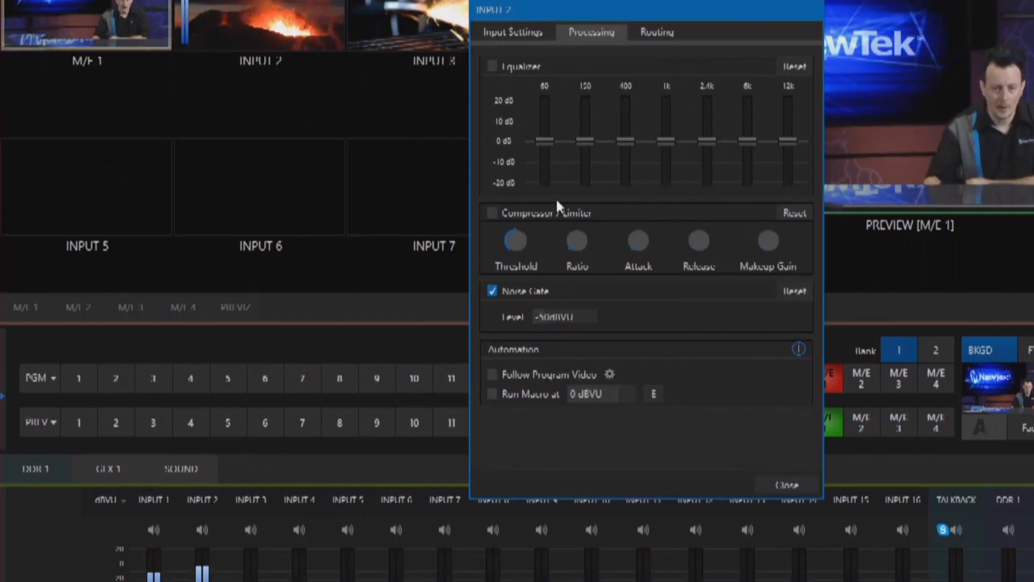
mouse_move(514, 416)
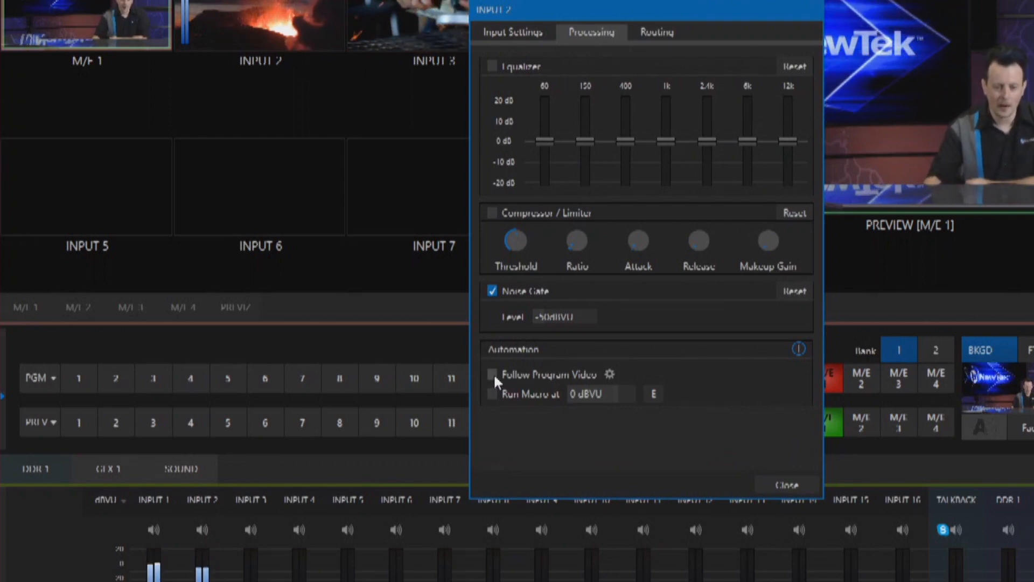
left_click(492, 374)
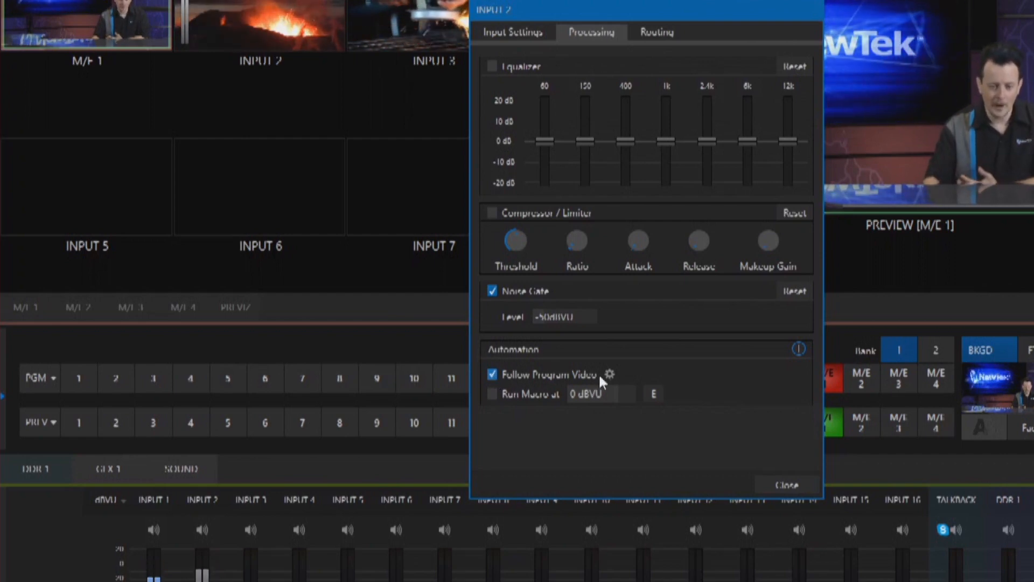
left_click(611, 374)
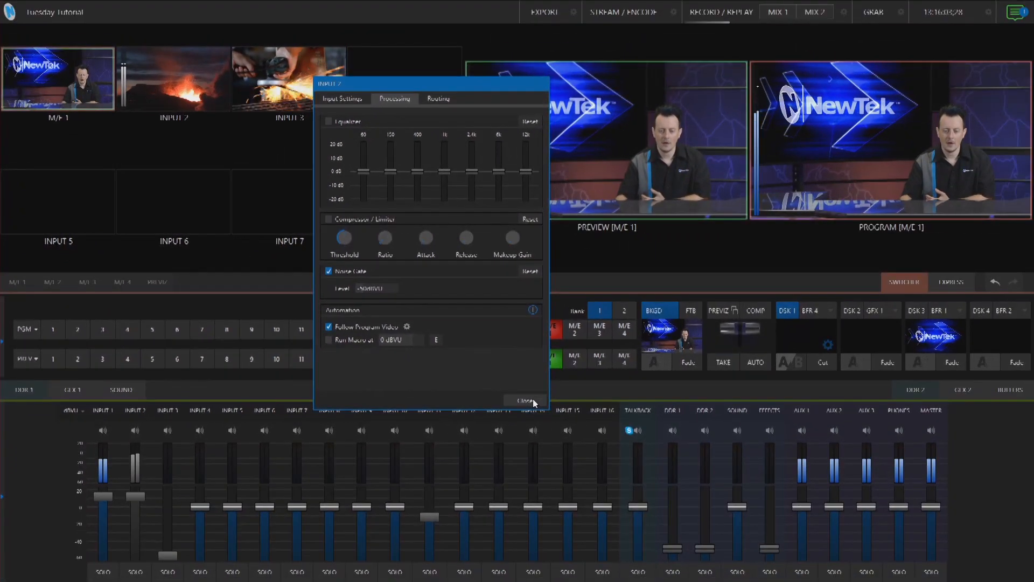
Step: Close Input 2's audio settings dialog
left_click(525, 402)
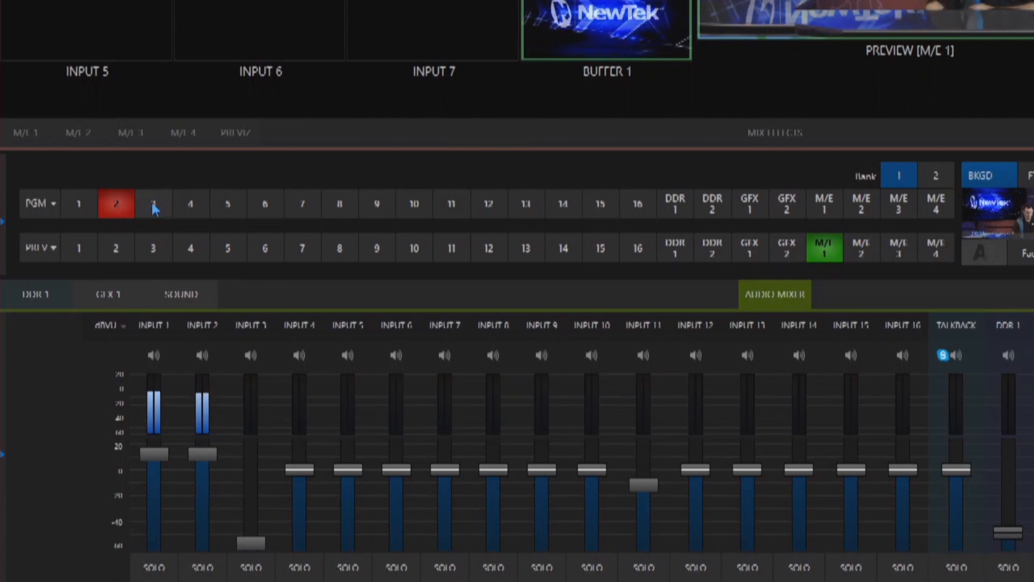
Step: Switch program to Input 3, then M/E 1, and reopen Input 2's audio settings
left_click(152, 204)
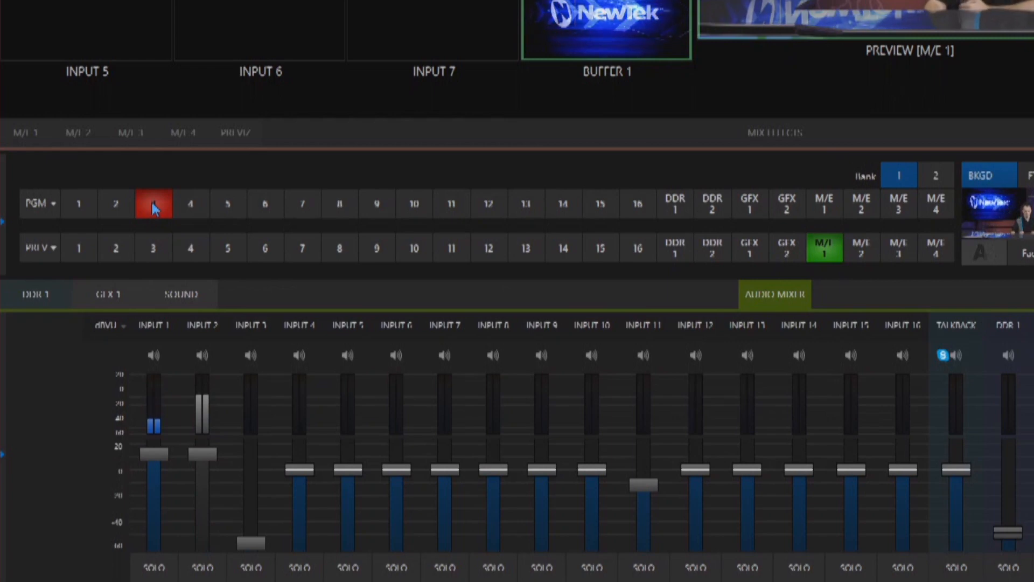
left_click(825, 204)
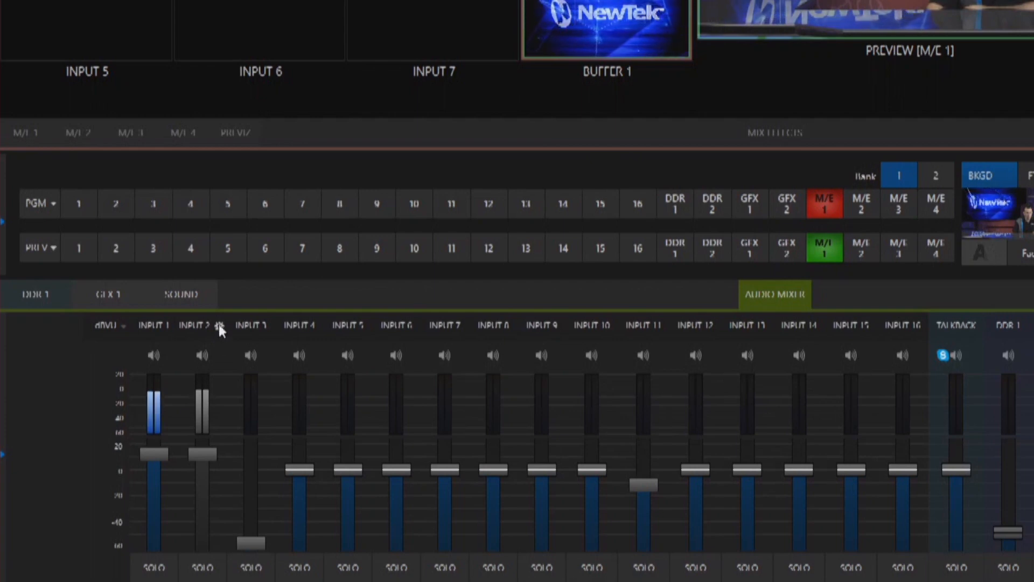
left_click(221, 328)
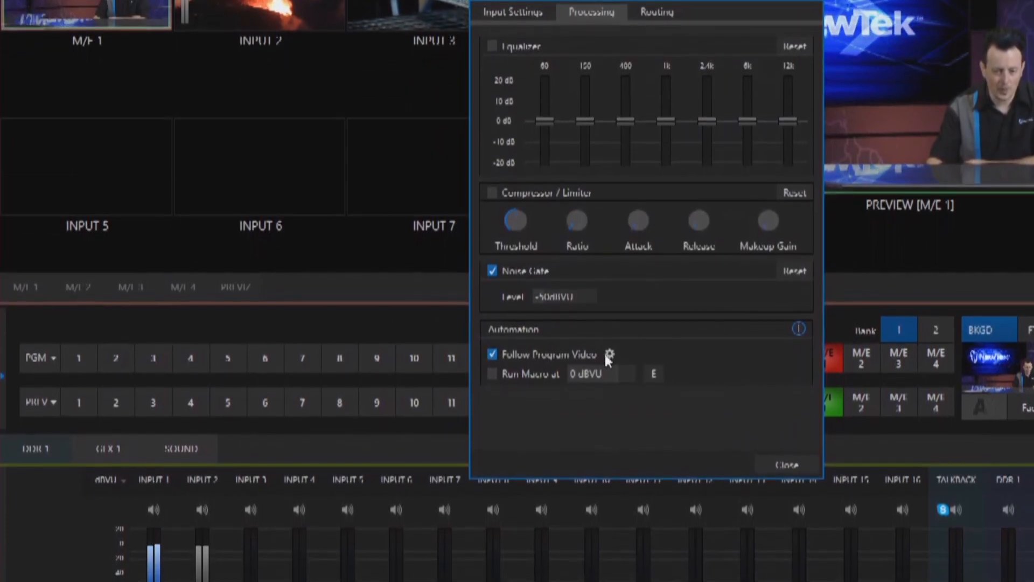
Step: Add INPUT 3 to the sources Input 2's Follow Program Video listens to, then close the settings
left_click(610, 353)
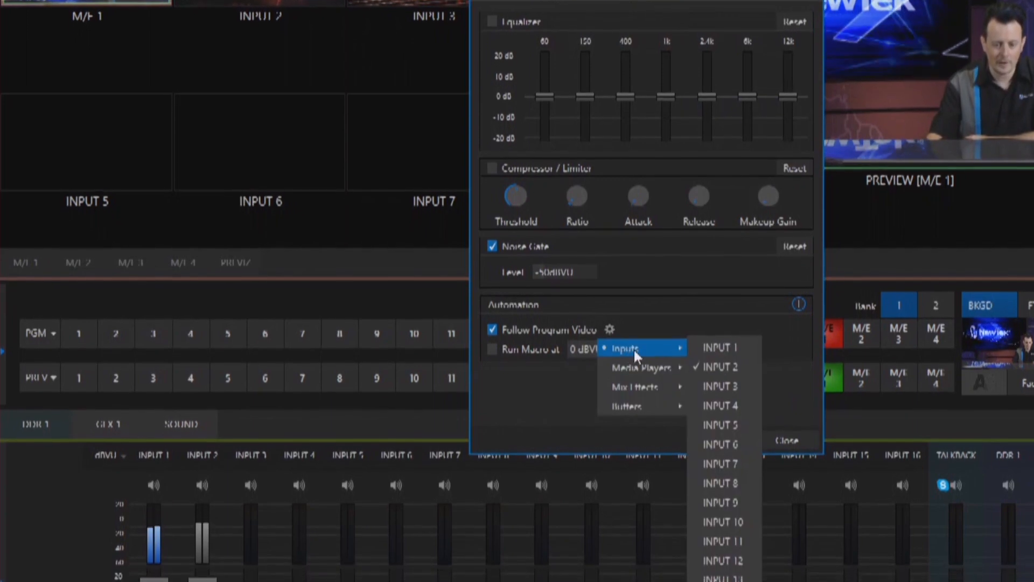
left_click(719, 362)
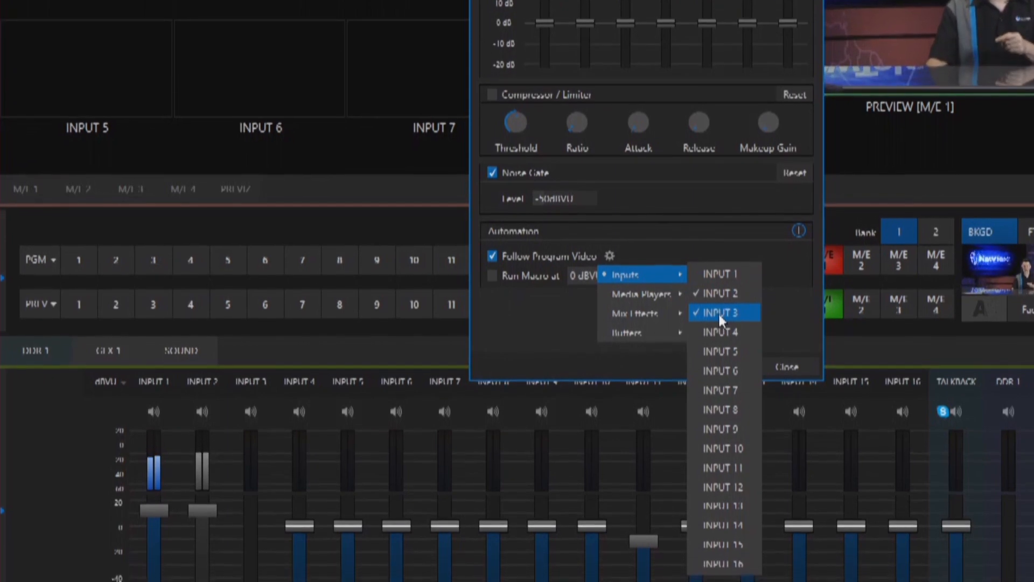
left_click(722, 313)
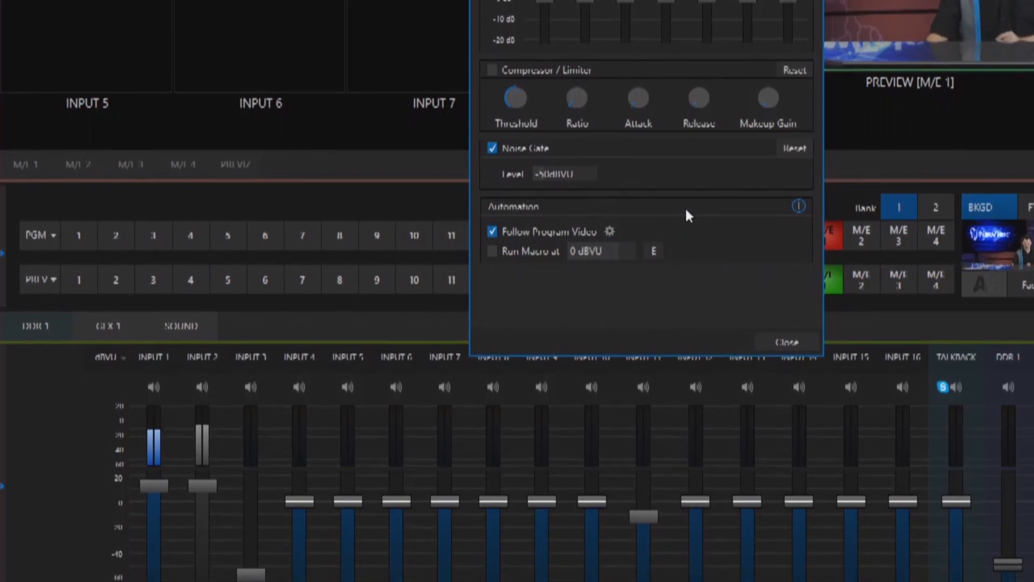
left_click(787, 342)
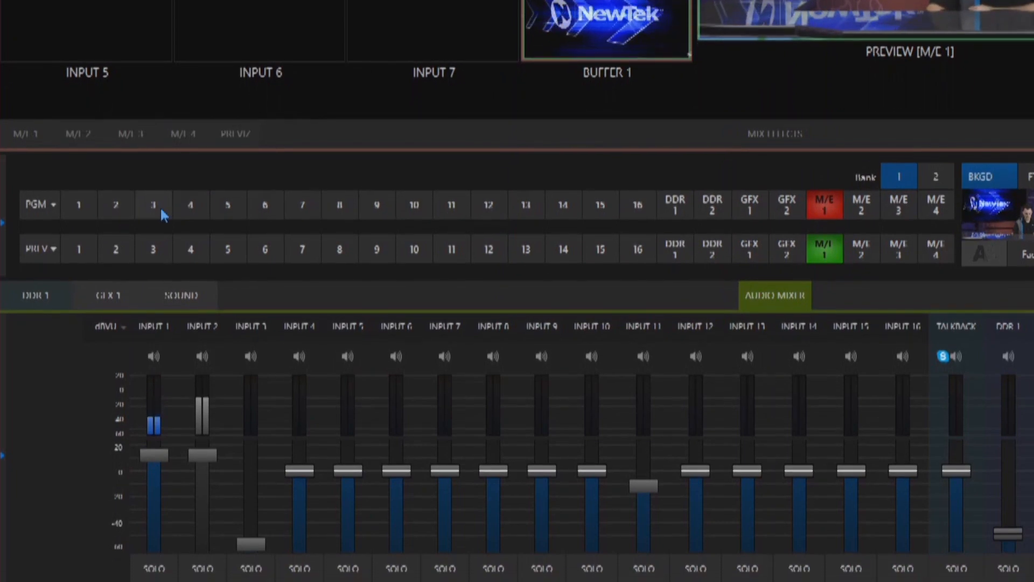
Step: Switch program through Inputs 3, 2 and 5 to check when Input 2's meter is active
left_click(152, 204)
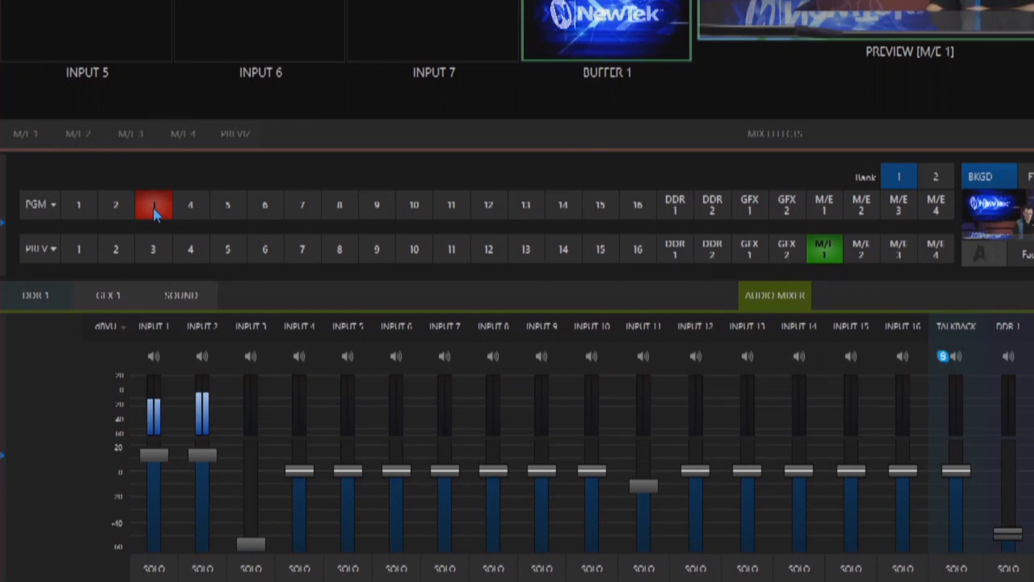
left_click(116, 204)
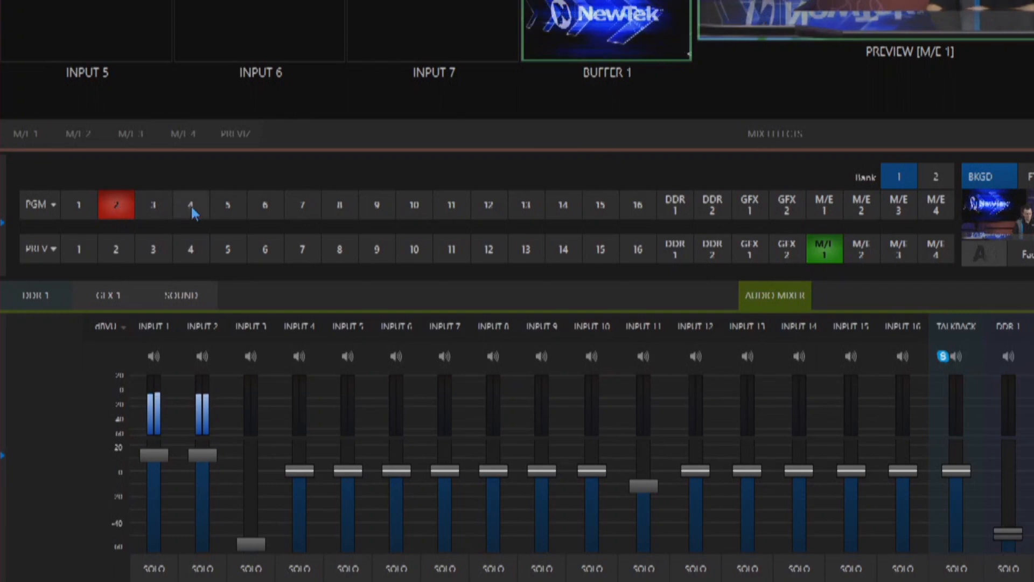
left_click(227, 205)
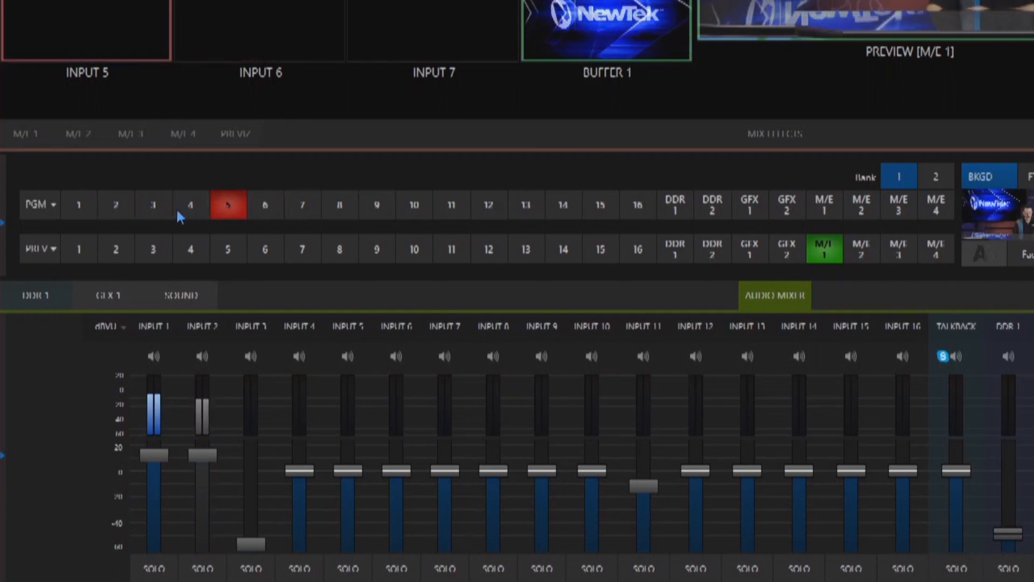